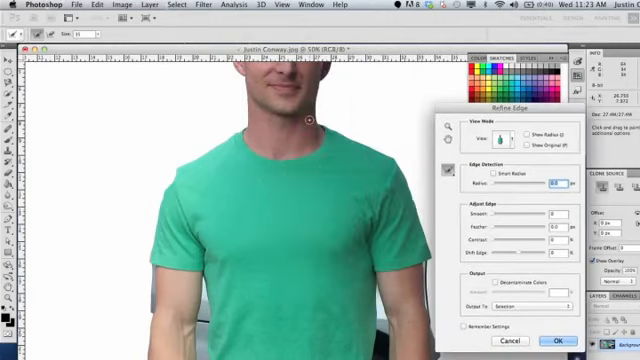
- Cancel the Refine Edge dialog, returning to the man with his rough selection
left_click(548, 340)
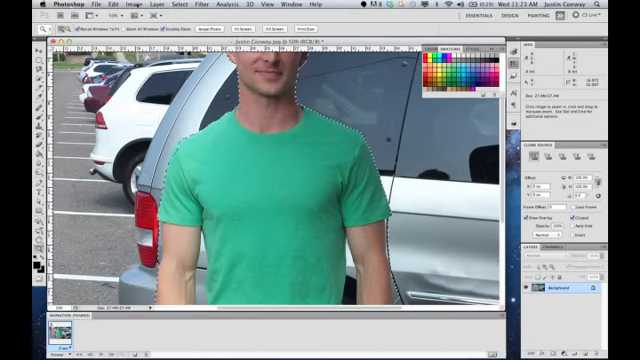
- Bring up Refine Edge for the man's selection via Select > Refine Edge
left_click(130, 4)
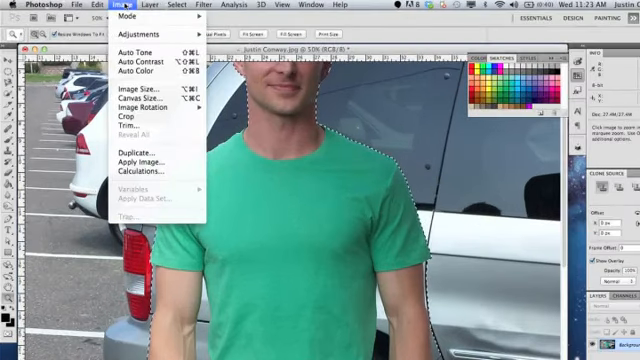
left_click(176, 8)
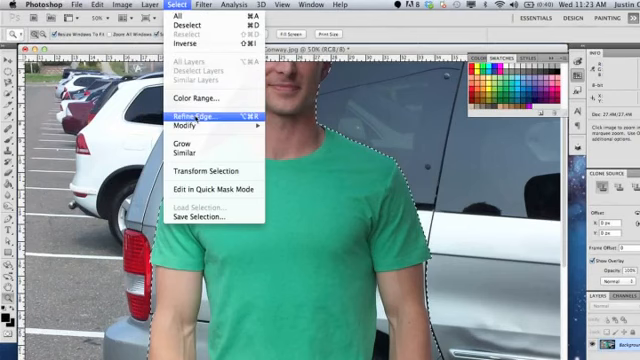
left_click(196, 118)
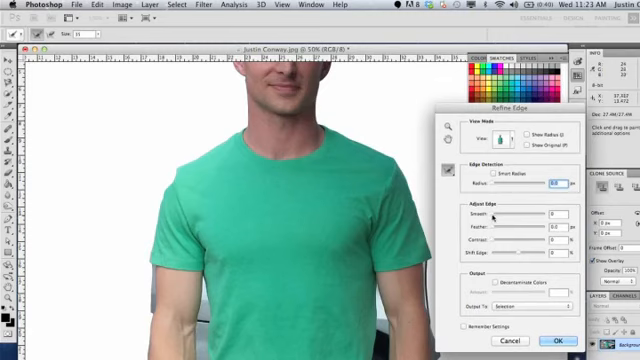
mouse_move(496, 232)
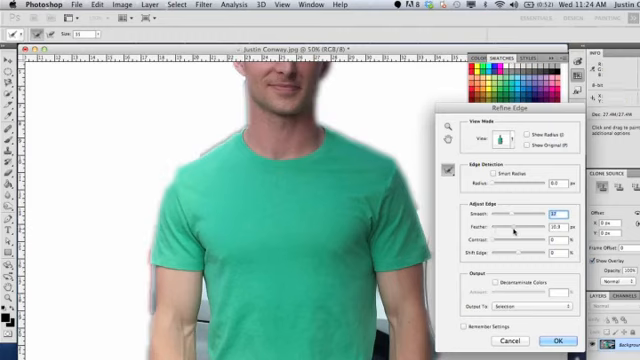
- Replace the Smooth value in Adjust Edge to smooth the man's selection outline
triple_click(556, 228)
type("2.3")
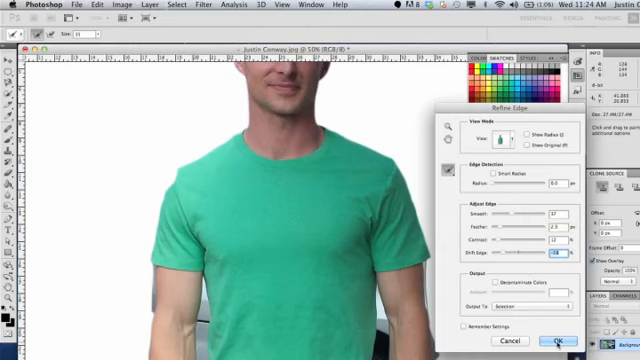
- Confirm Refine Edge with OK, applying the refined edges to the man's selection
left_click(544, 340)
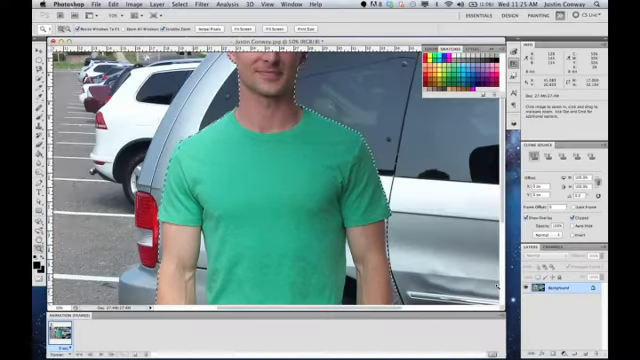